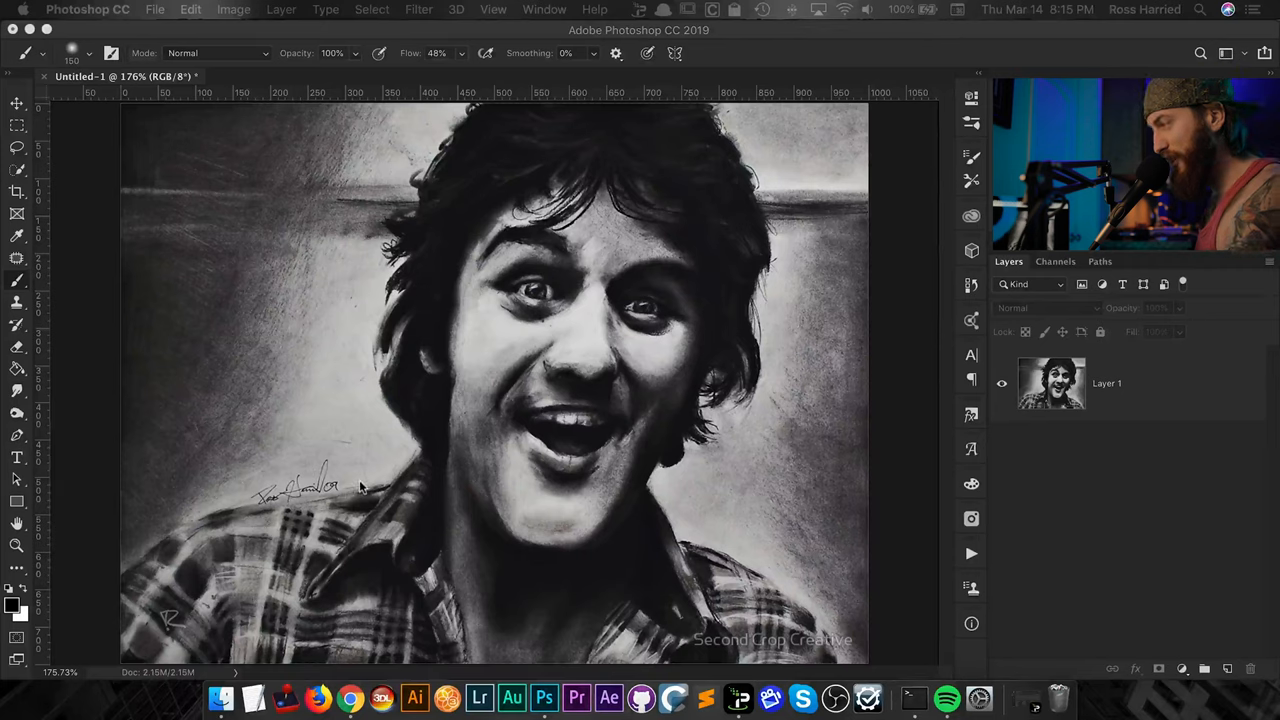
- Open the portrait layer's blending options in RGB mode and move the dialog aside
left_click(1107, 383)
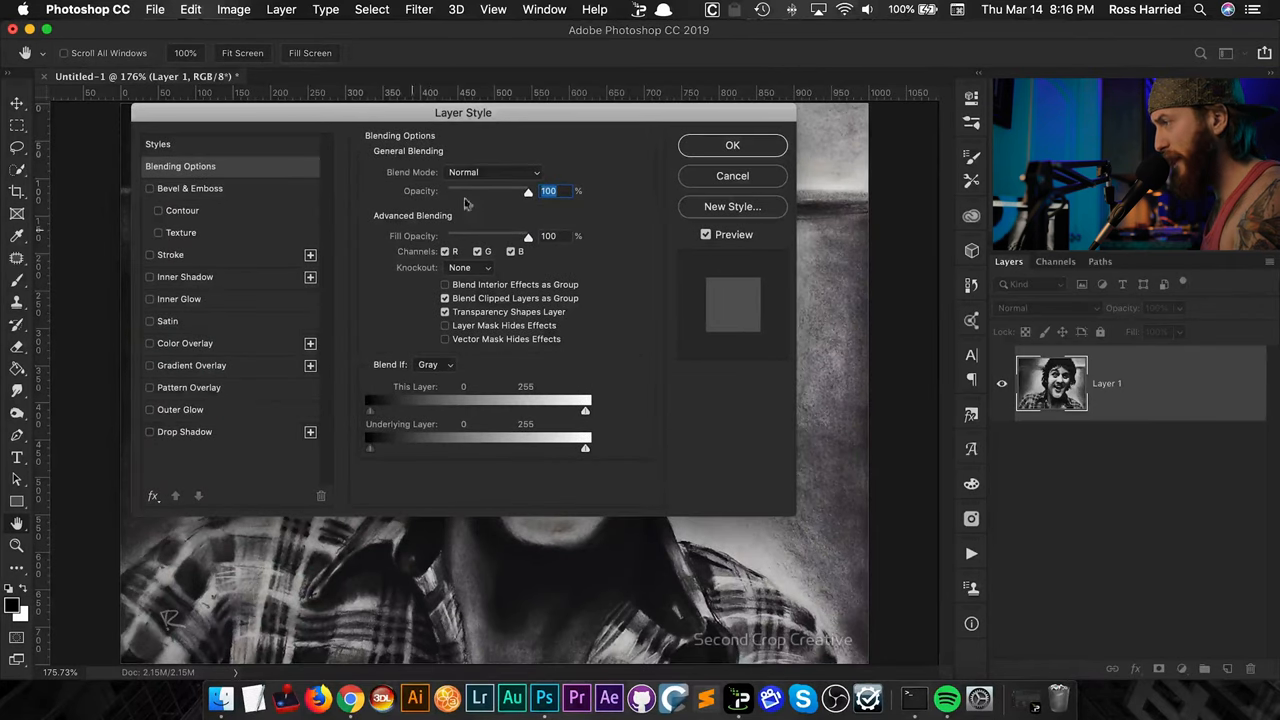
mouse_move(461, 270)
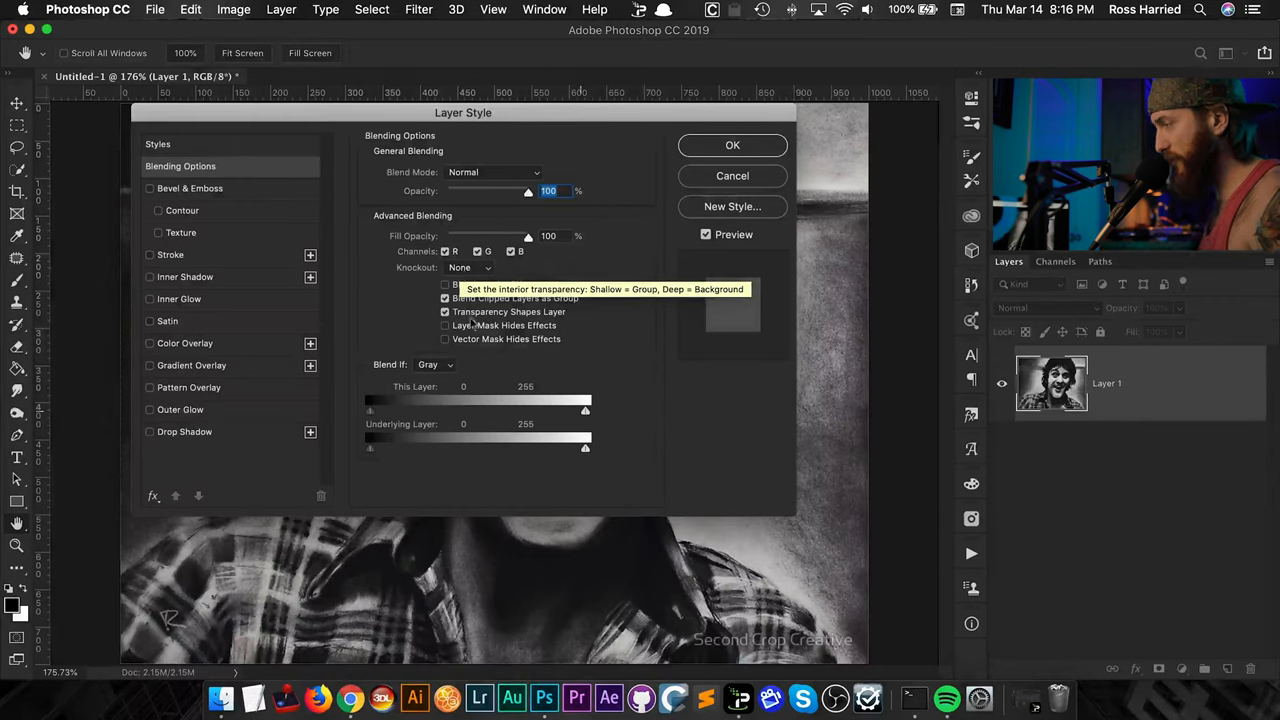
mouse_move(450, 378)
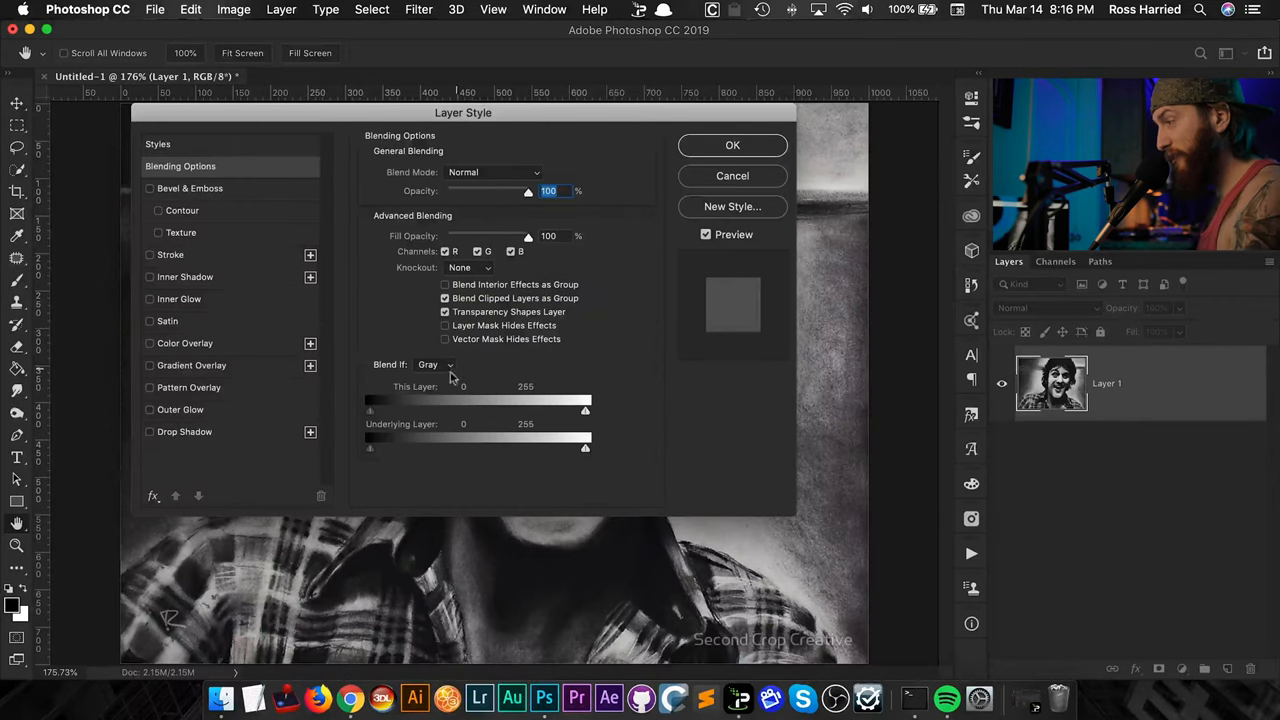
left_click(435, 364)
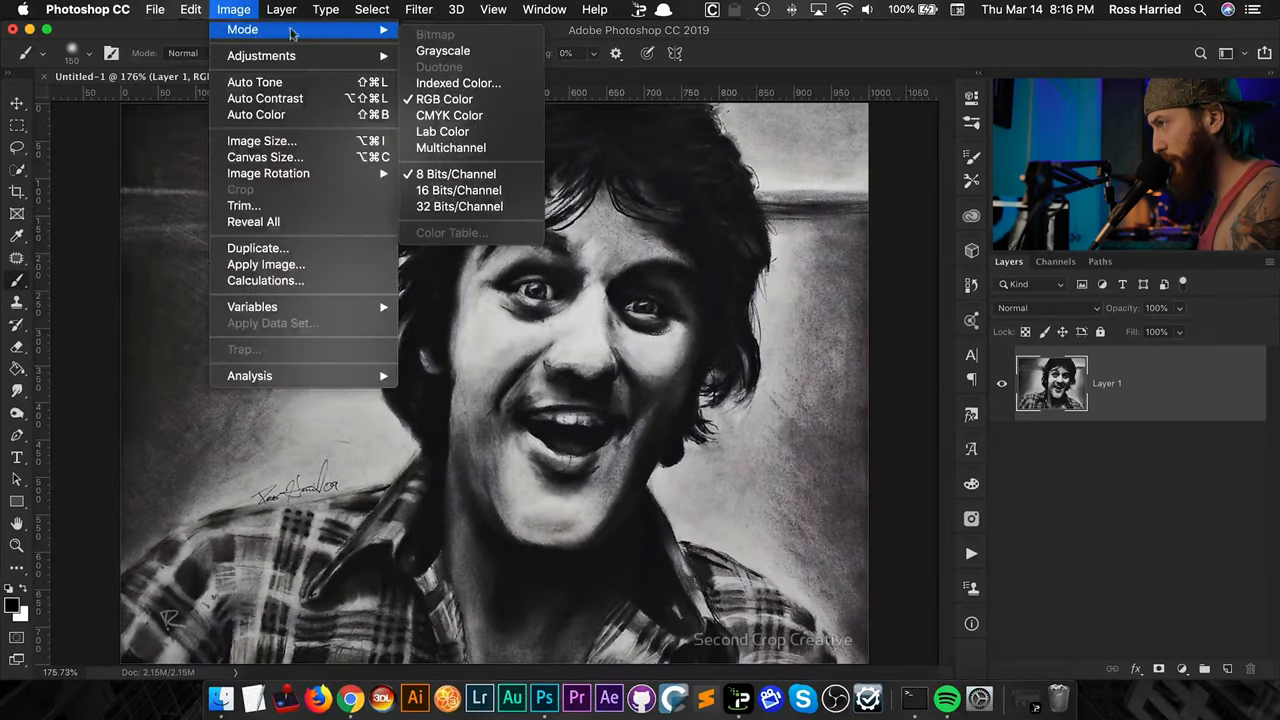
mouse_move(445, 99)
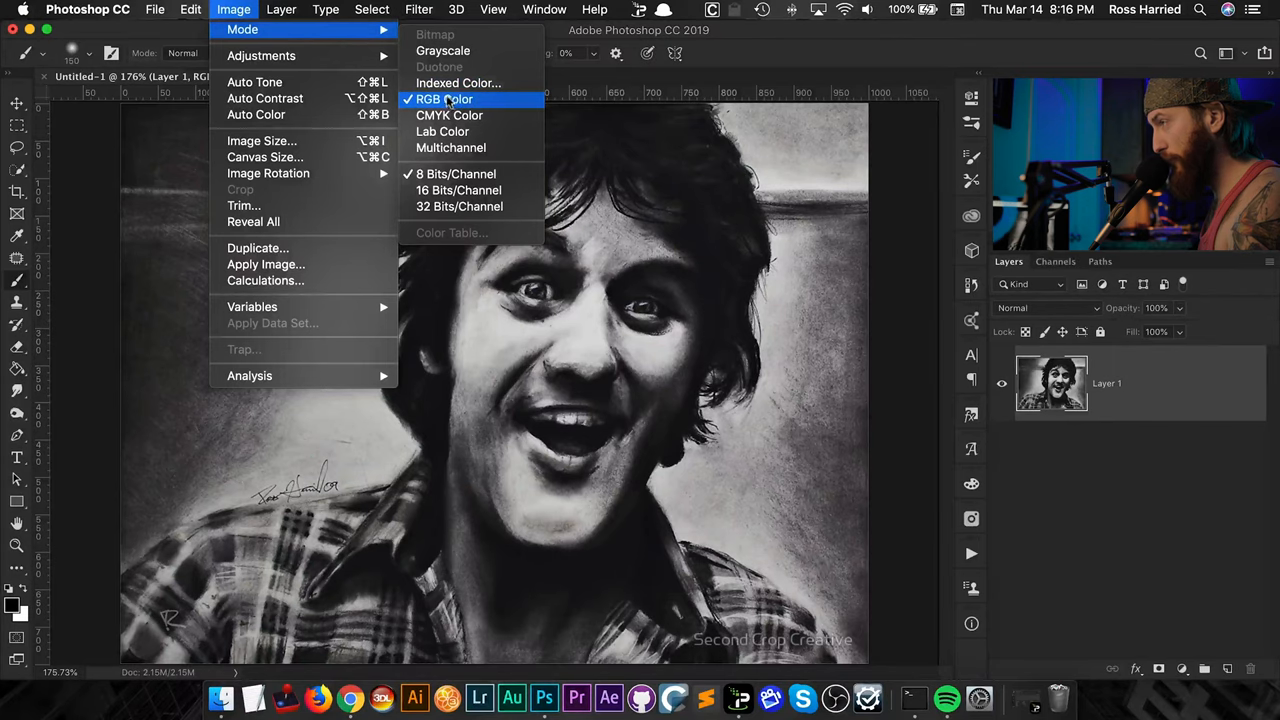
left_click(445, 99)
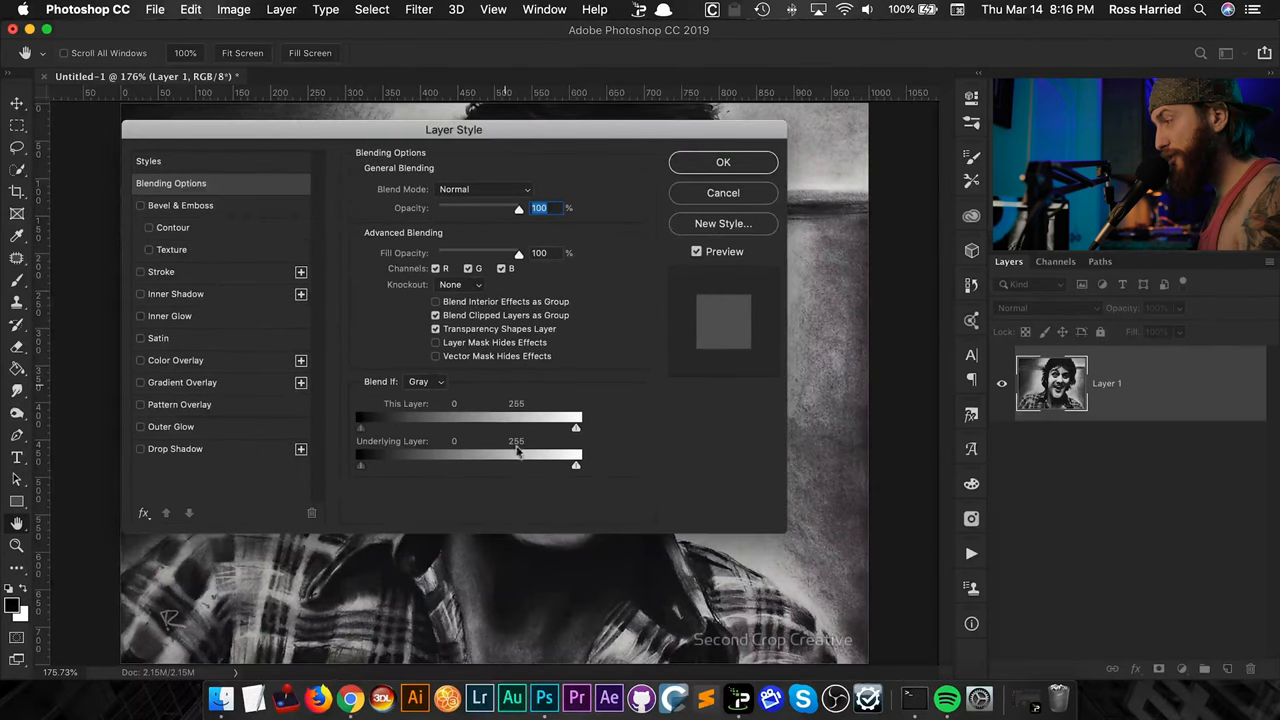
left_click_drag(453, 129, 343, 97)
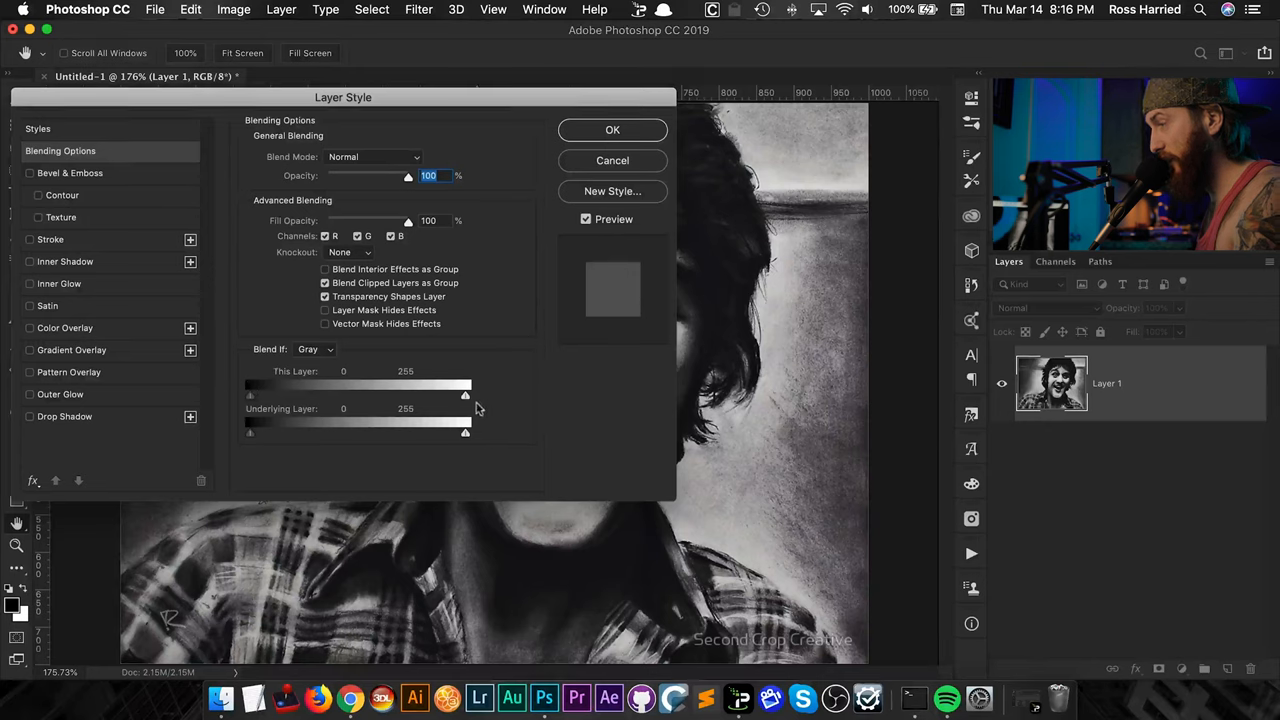
- Split This Layer's white Blend If slider to 0/70 and 248/255 and apply
left_click_drag(465, 394, 407, 394)
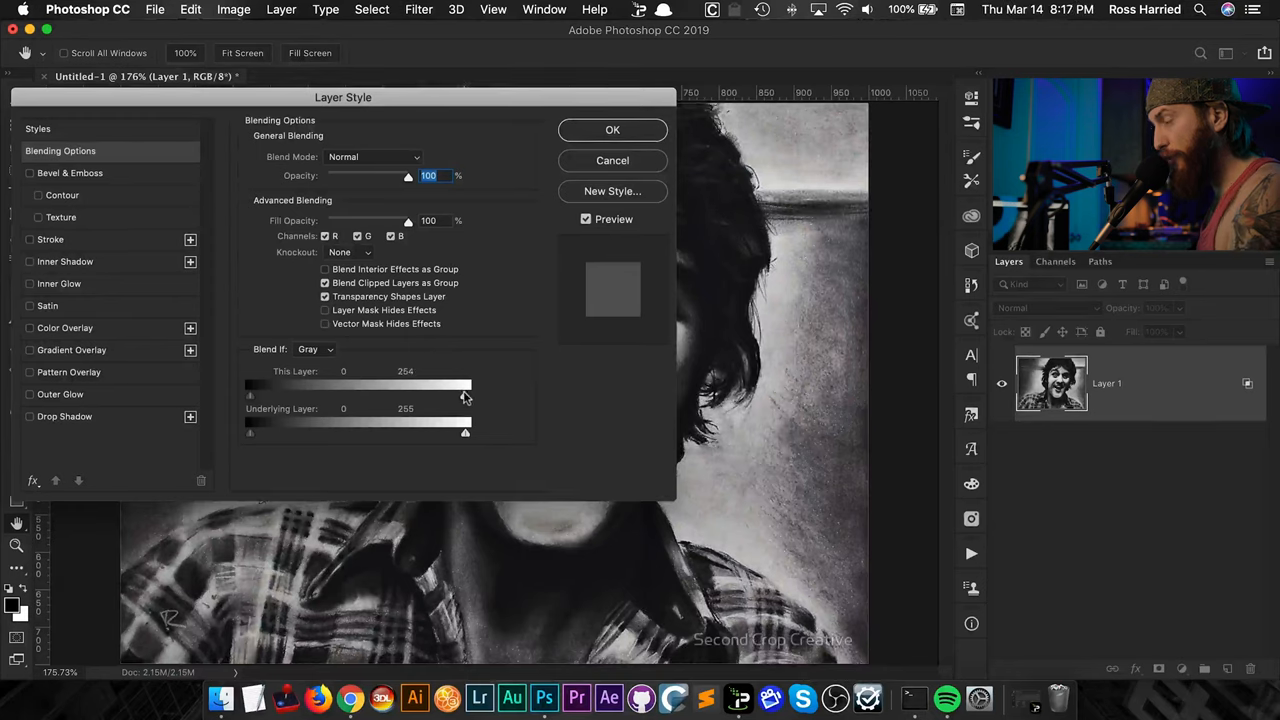
left_click_drag(465, 387, 453, 387)
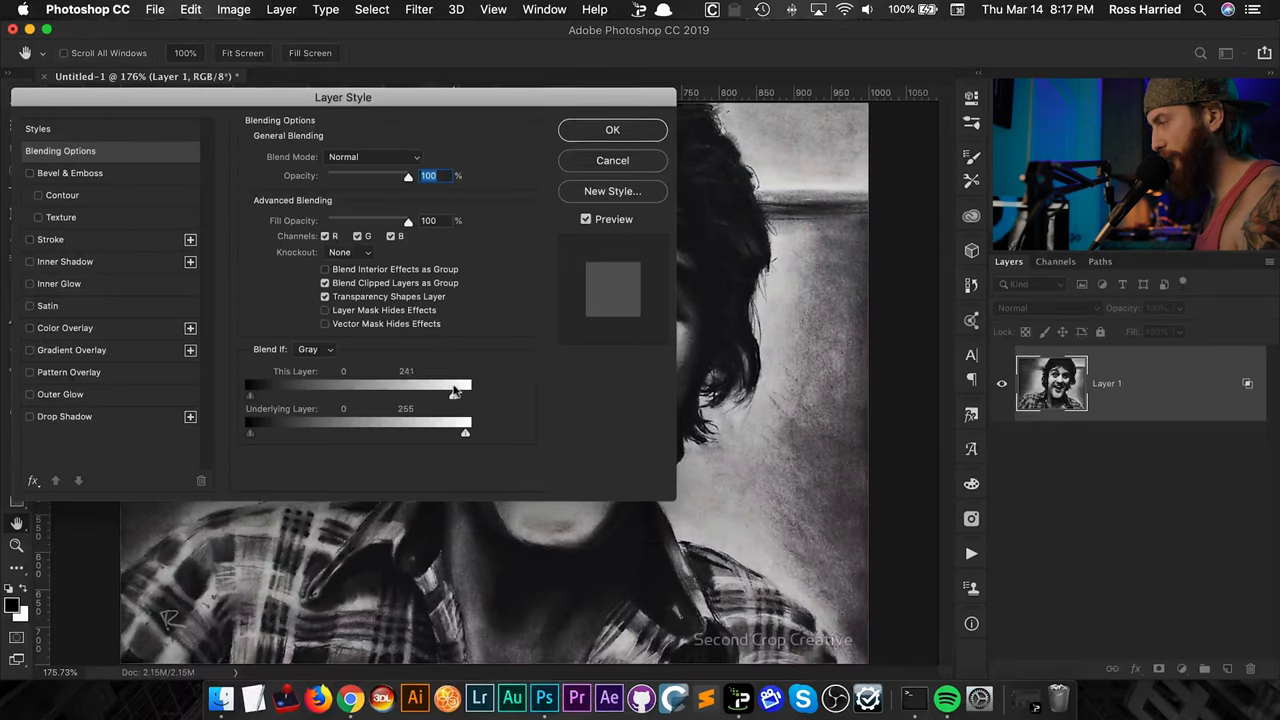
key("alt")
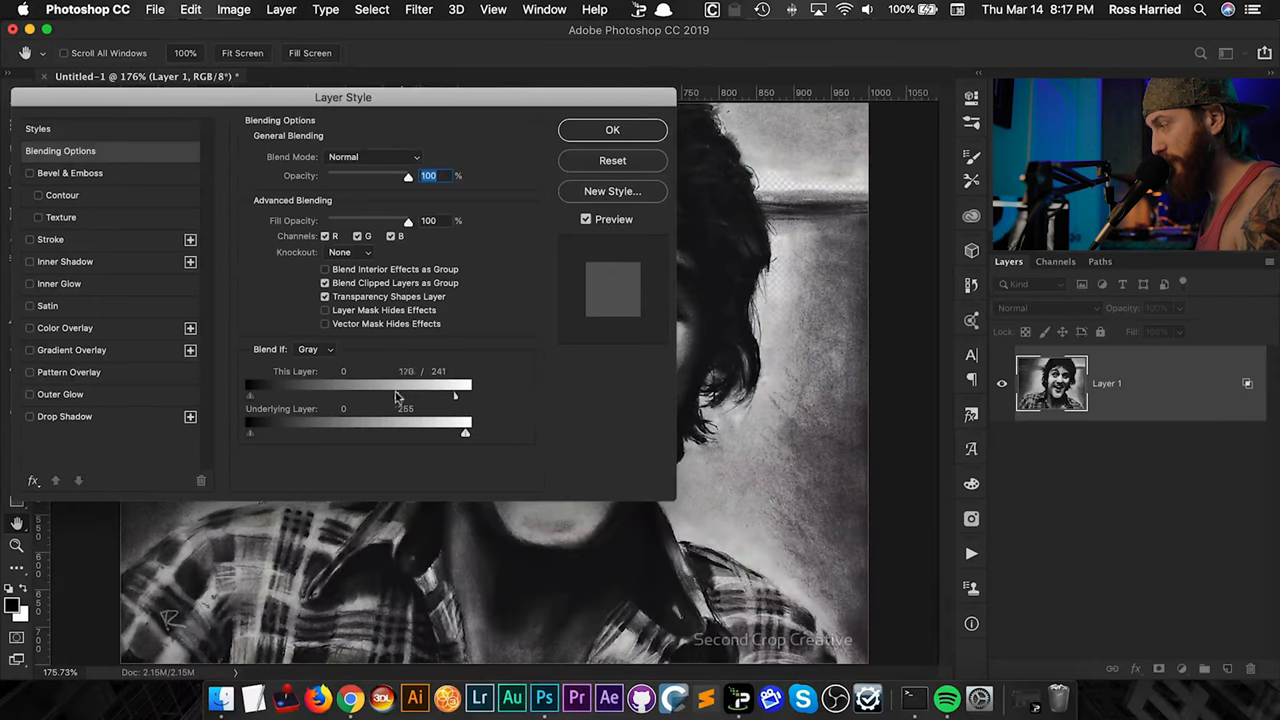
left_click_drag(404, 385, 320, 385)
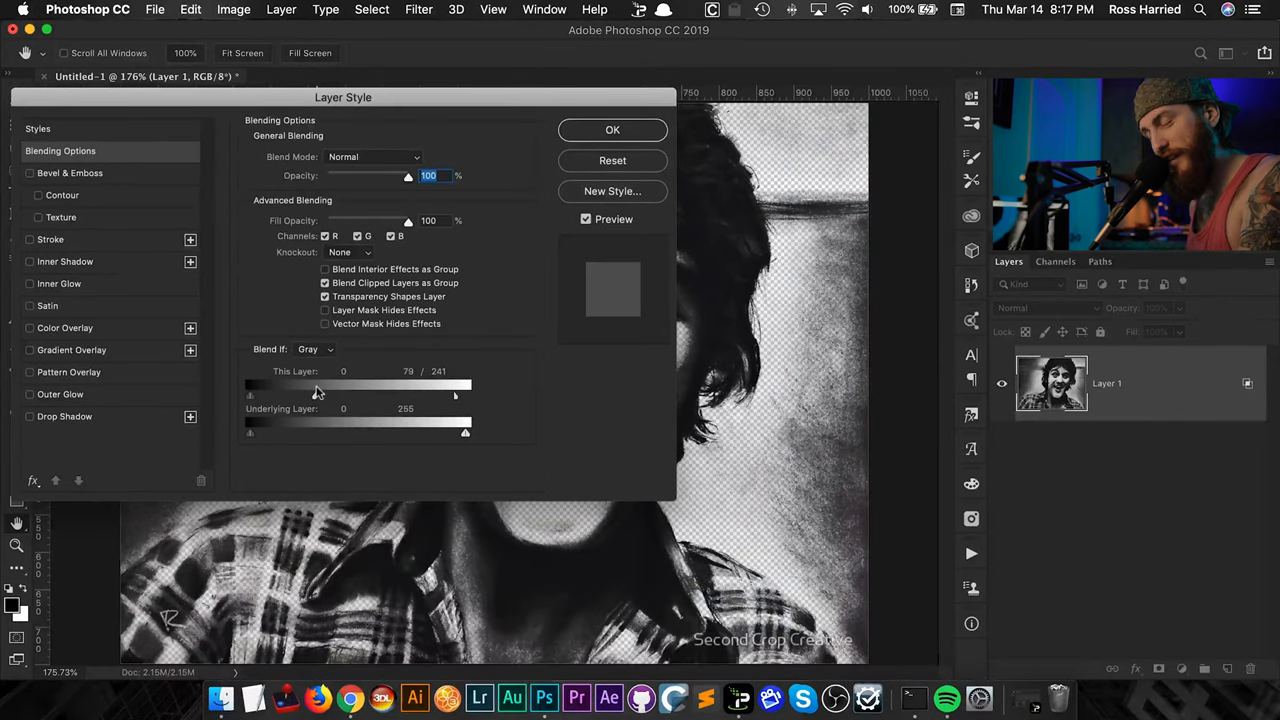
left_click_drag(343, 396, 357, 396)
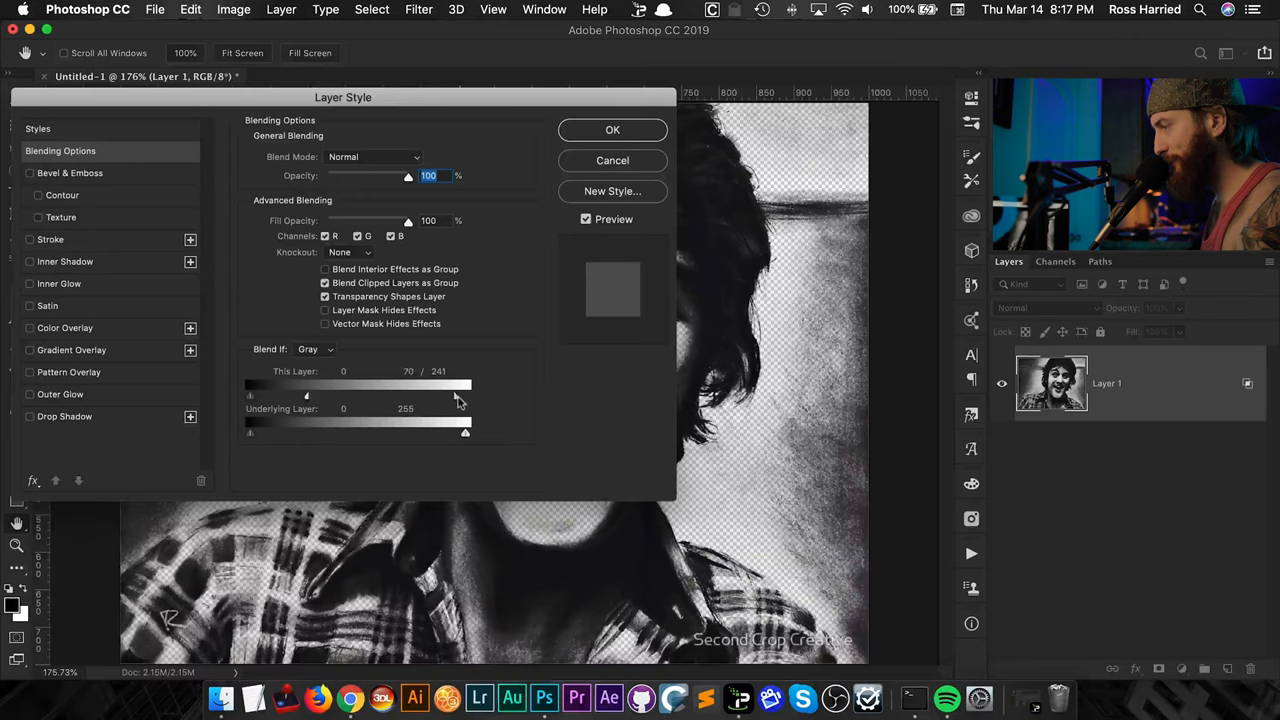
left_click_drag(450, 395, 461, 395)
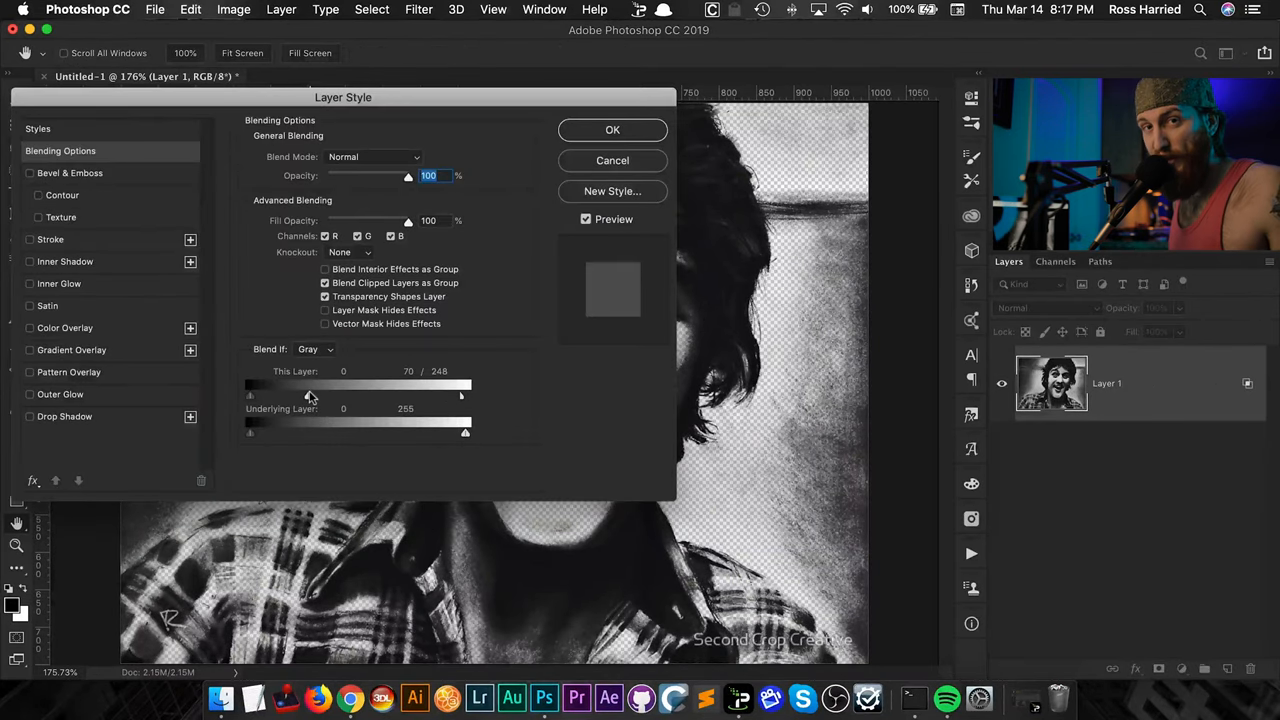
left_click(612, 130)
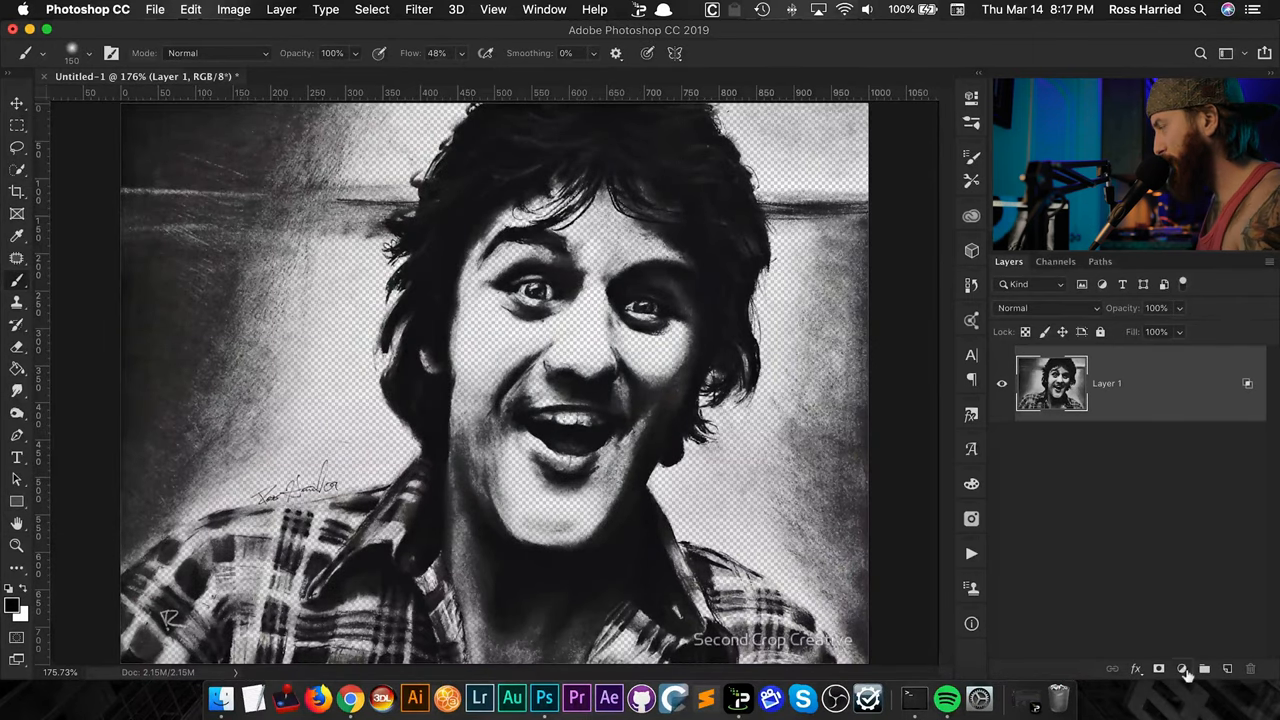
- Add a cyan Solid Color fill layer beneath the portrait and reopen the portrait's blending options
left_click(1183, 668)
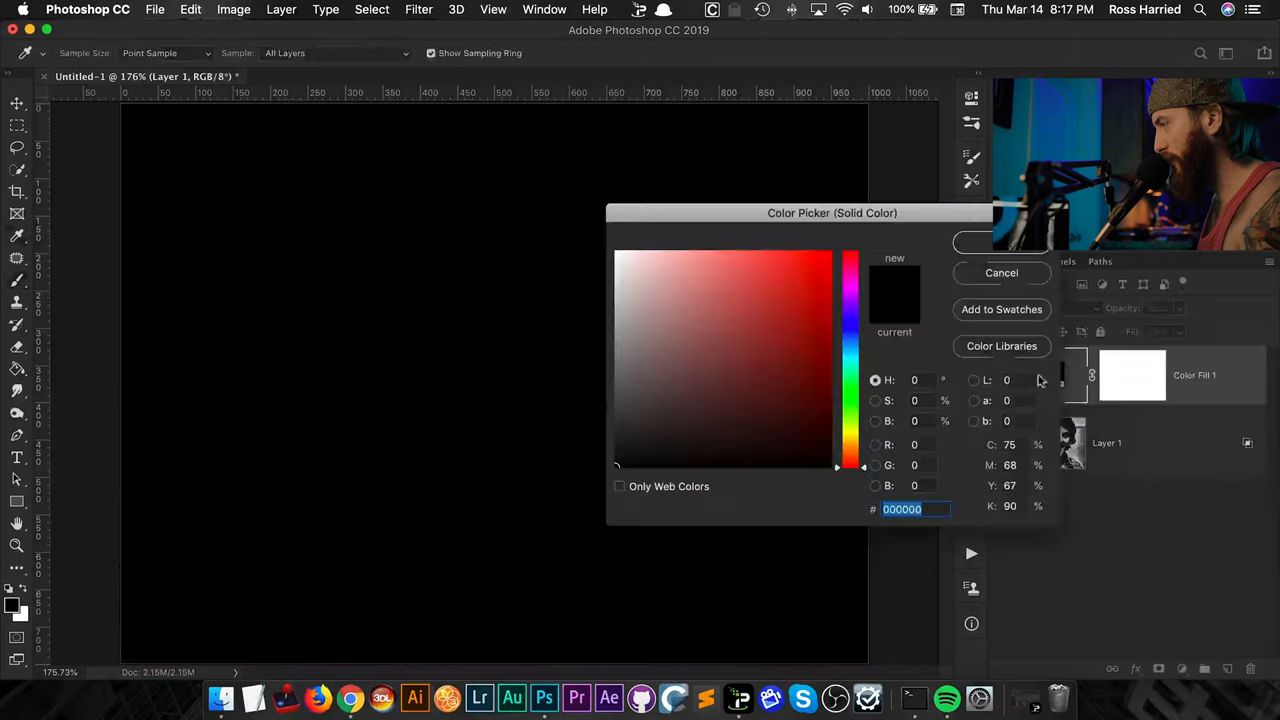
left_click(738, 256)
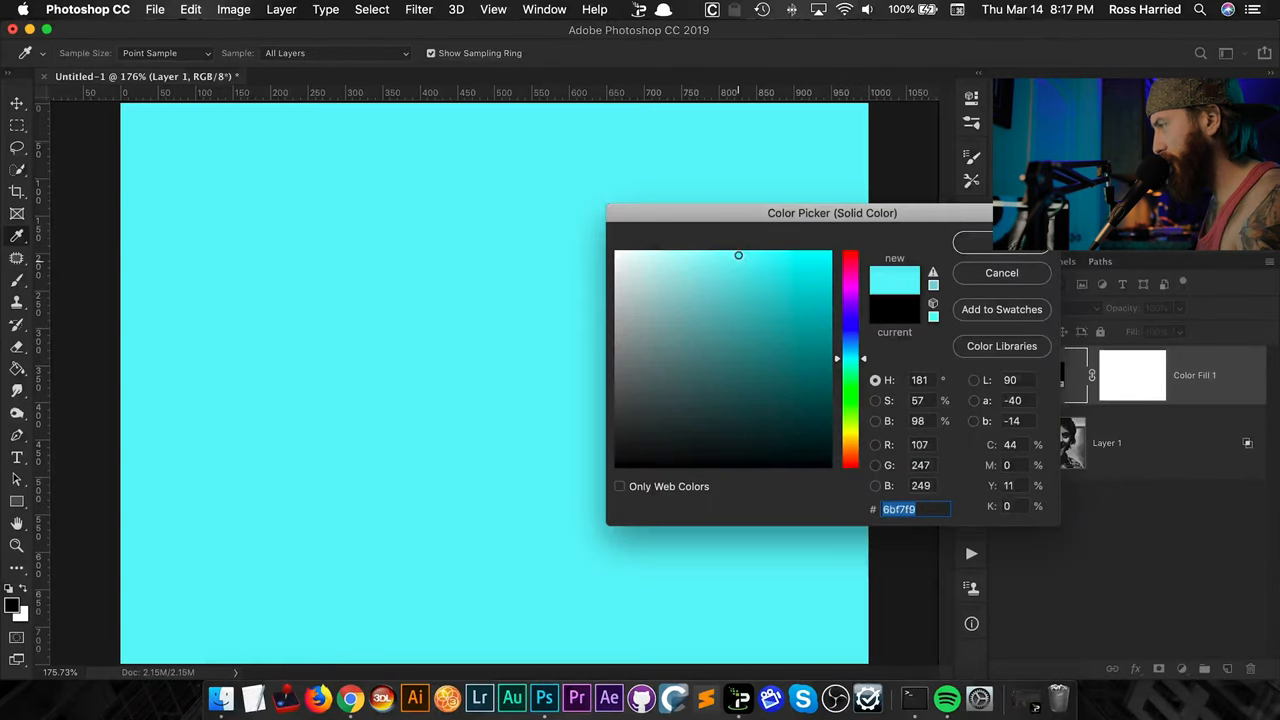
left_click(1003, 243)
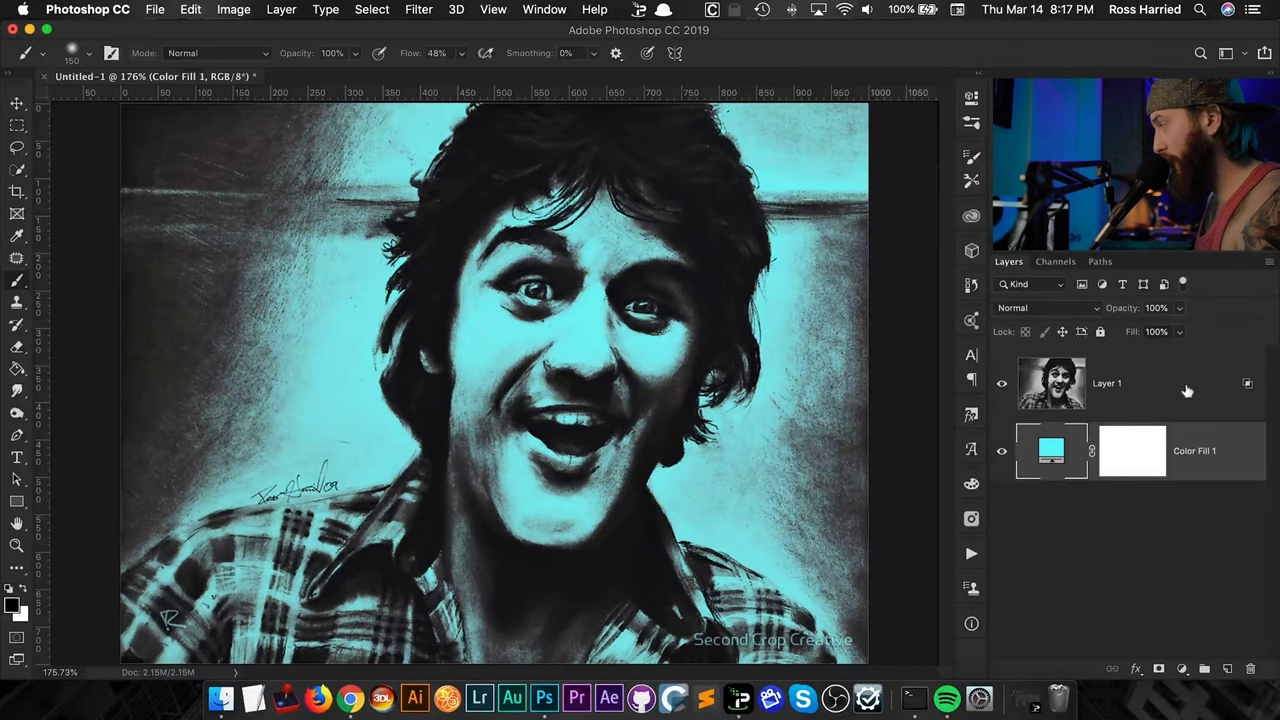
double_click(1107, 383)
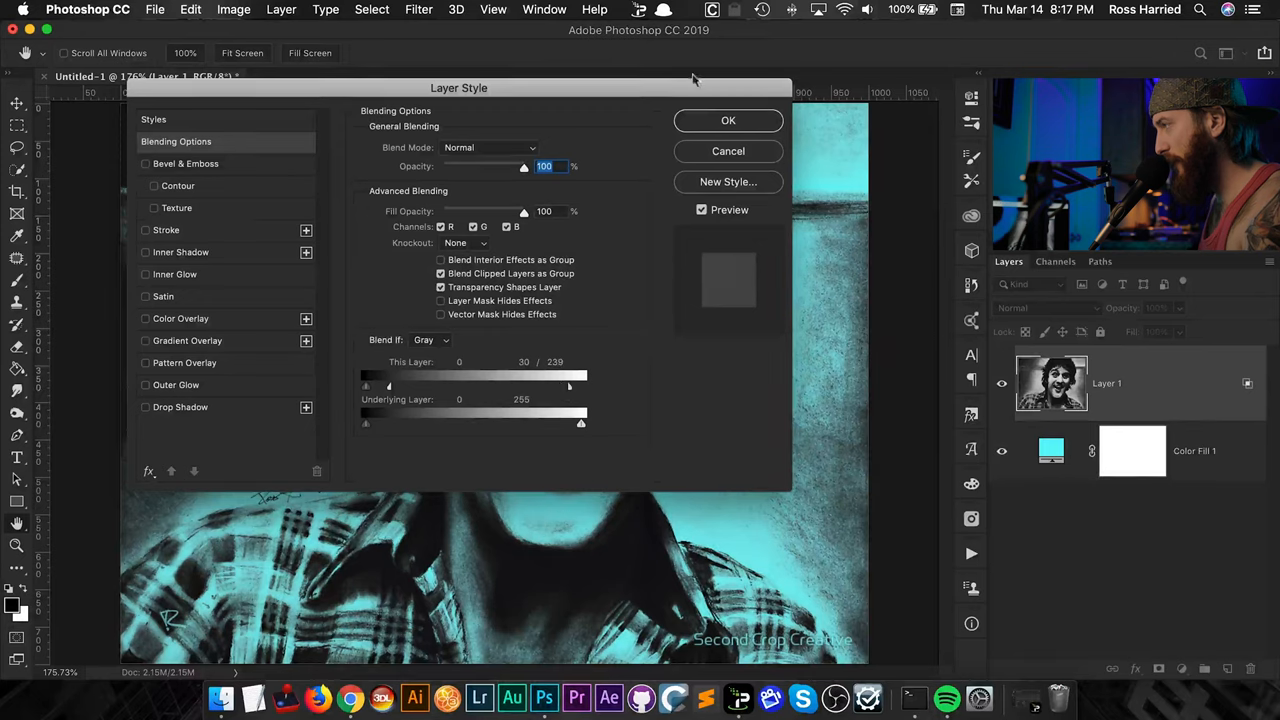
- Reset the Blend If thresholds, re-split the white slider to 56/215, and apply
left_click(728, 120)
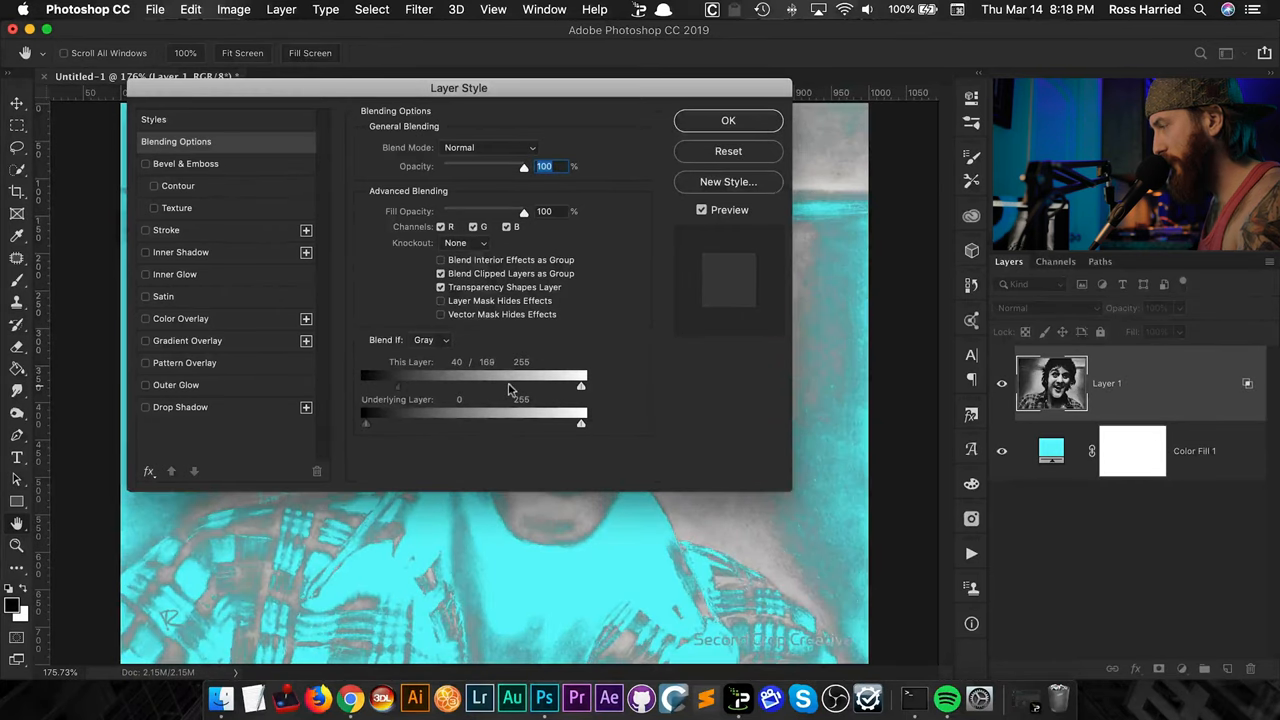
left_click_drag(366, 385, 366, 385)
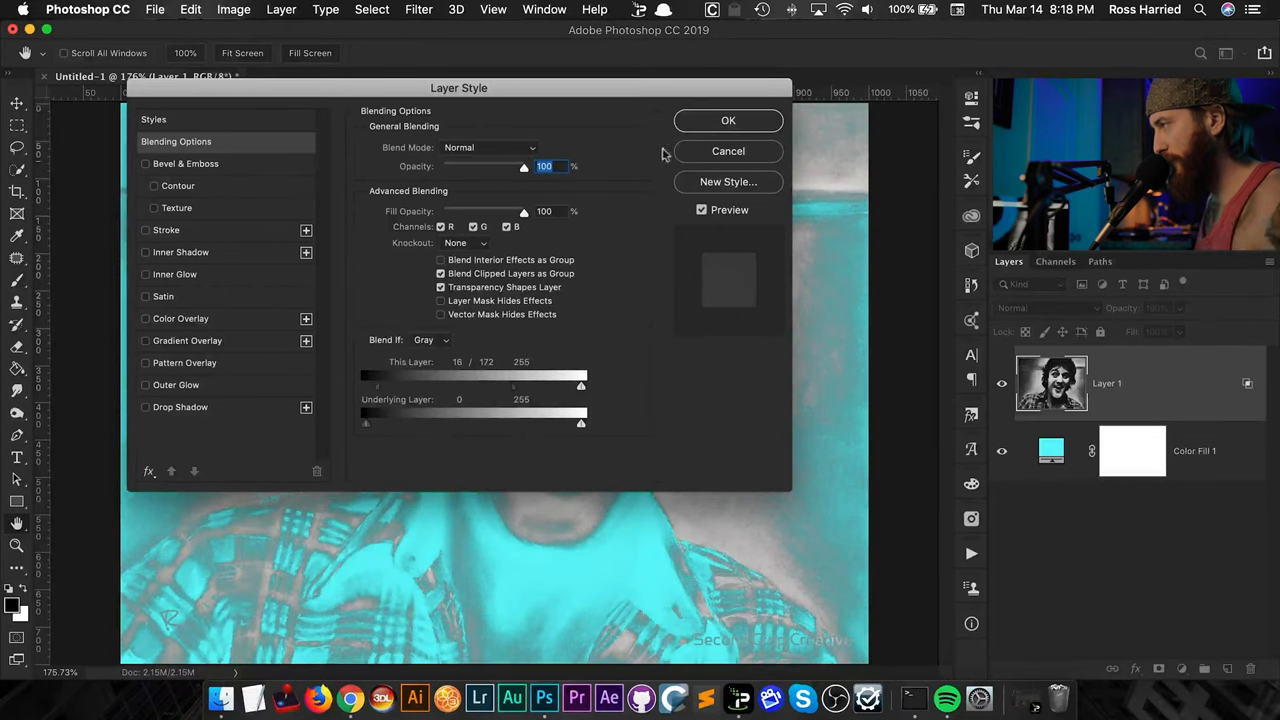
left_click(728, 120)
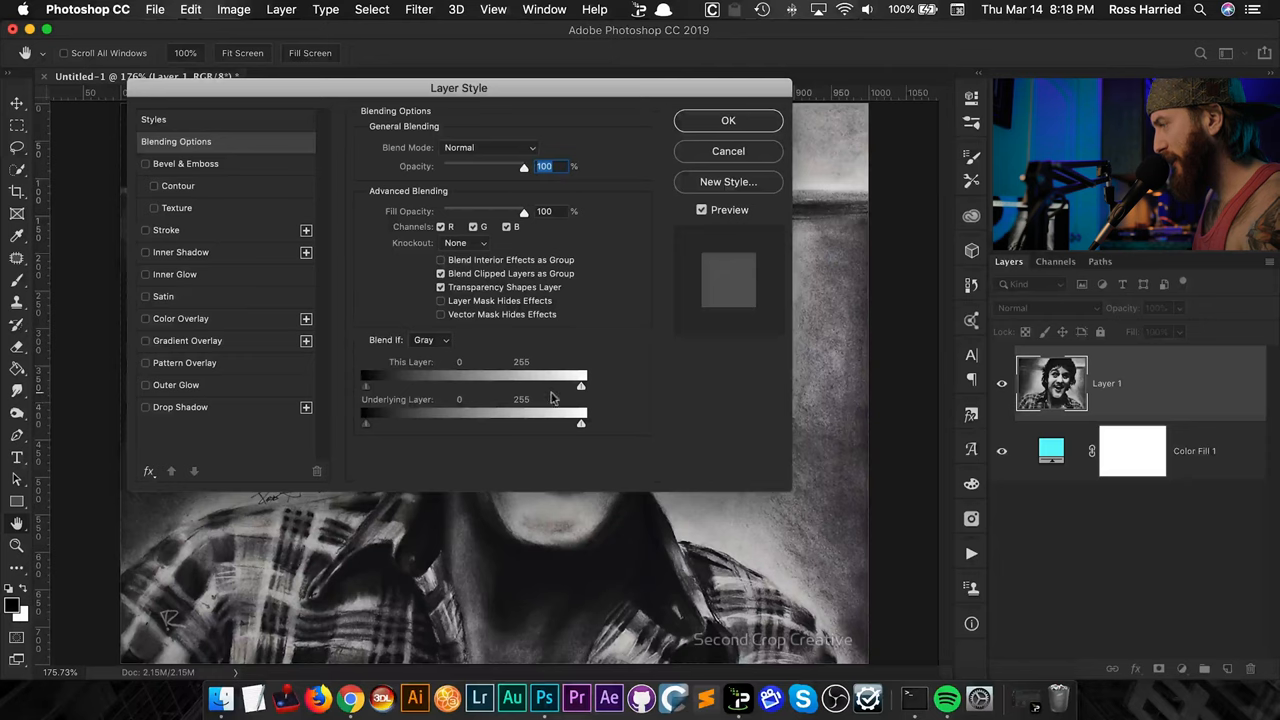
left_click_drag(580, 385, 524, 385)
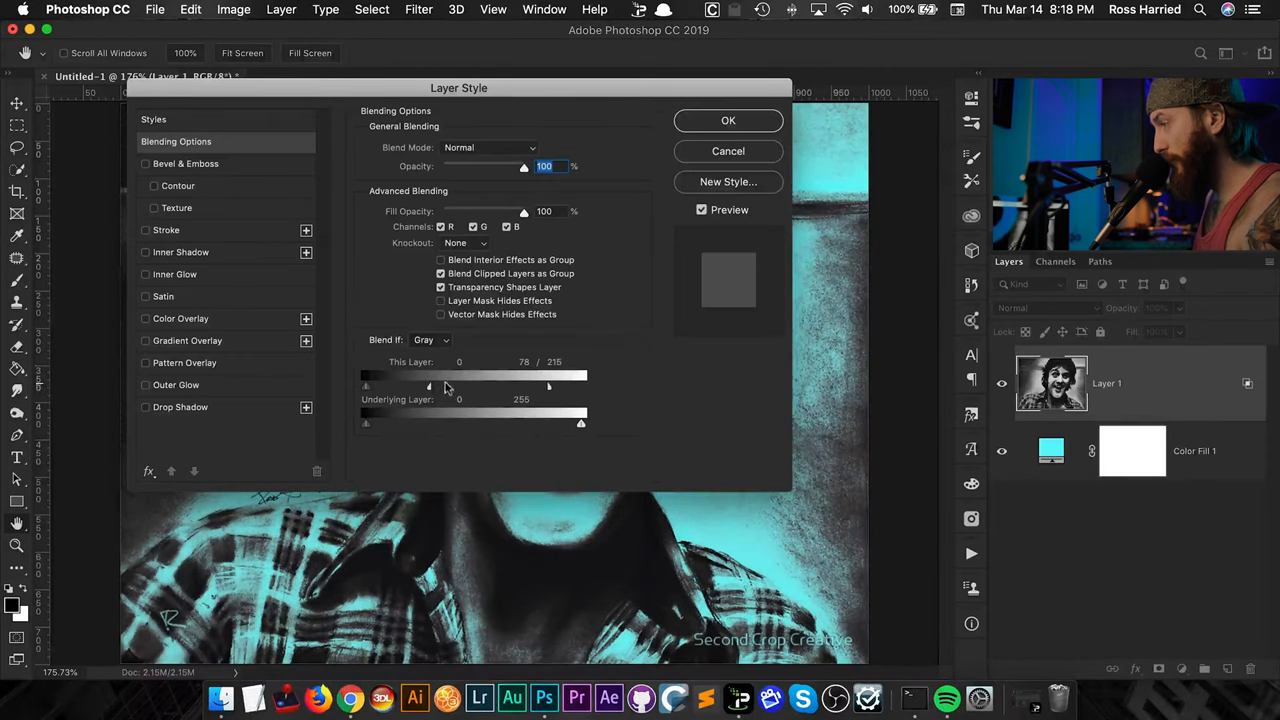
left_click_drag(428, 385, 413, 385)
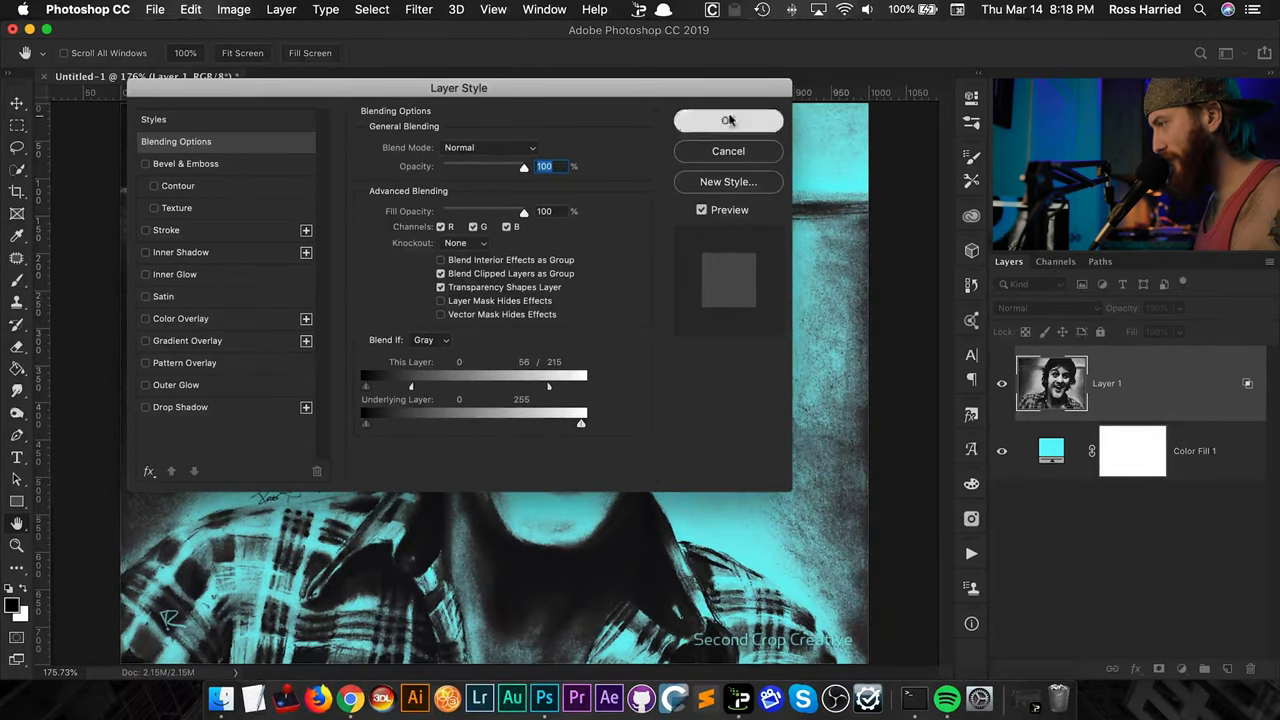
left_click(728, 120)
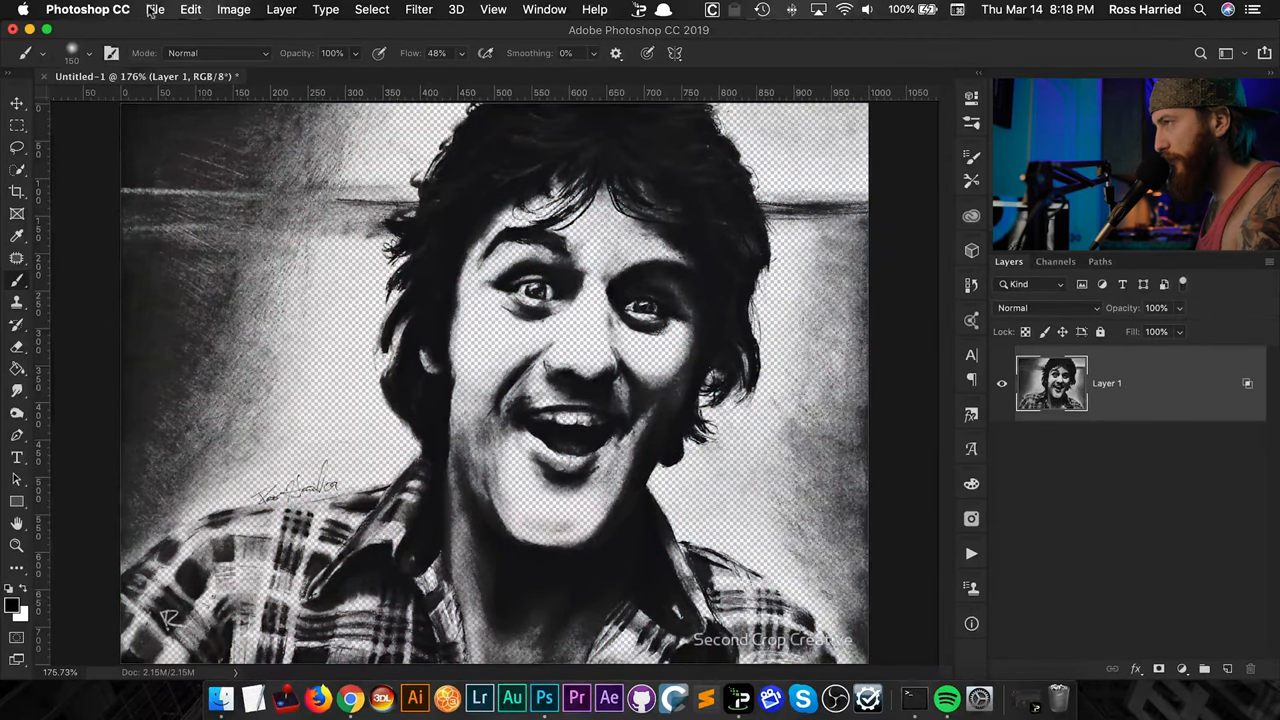
- Open the File menu to start the web export
left_click(155, 9)
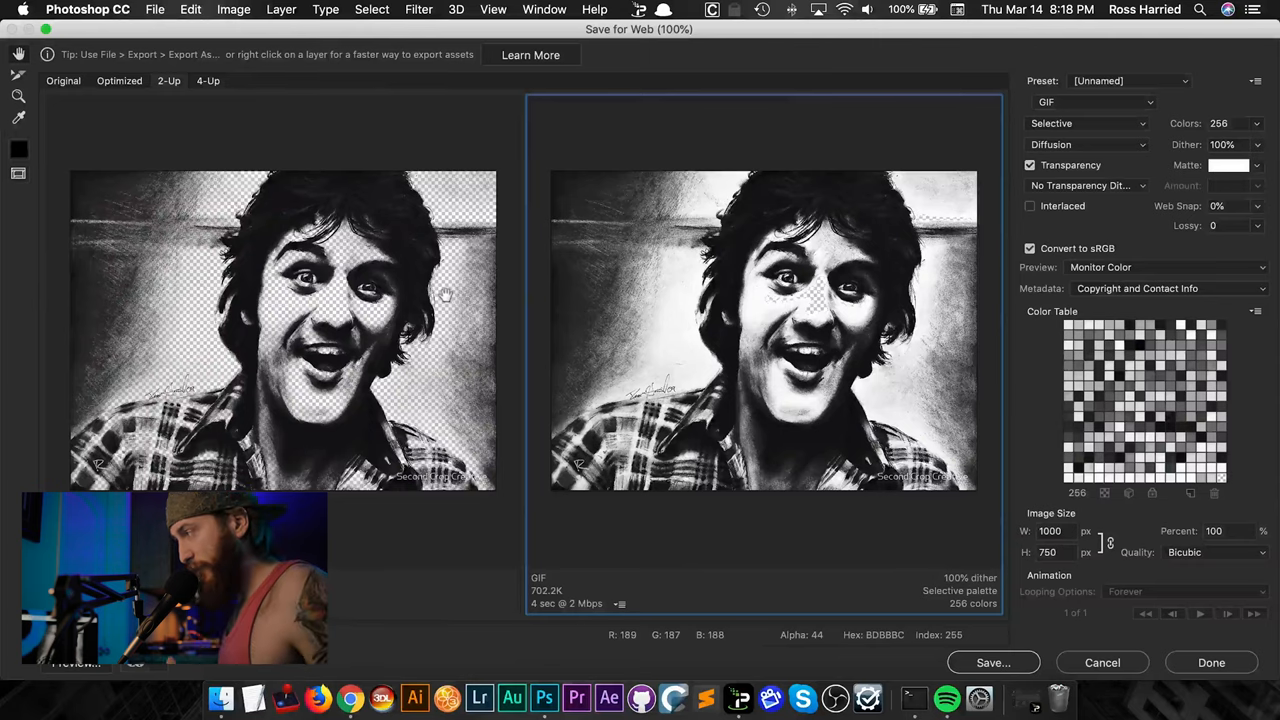
- Change the Save for Web format from GIF to PNG-24 with transparency
left_click(1093, 101)
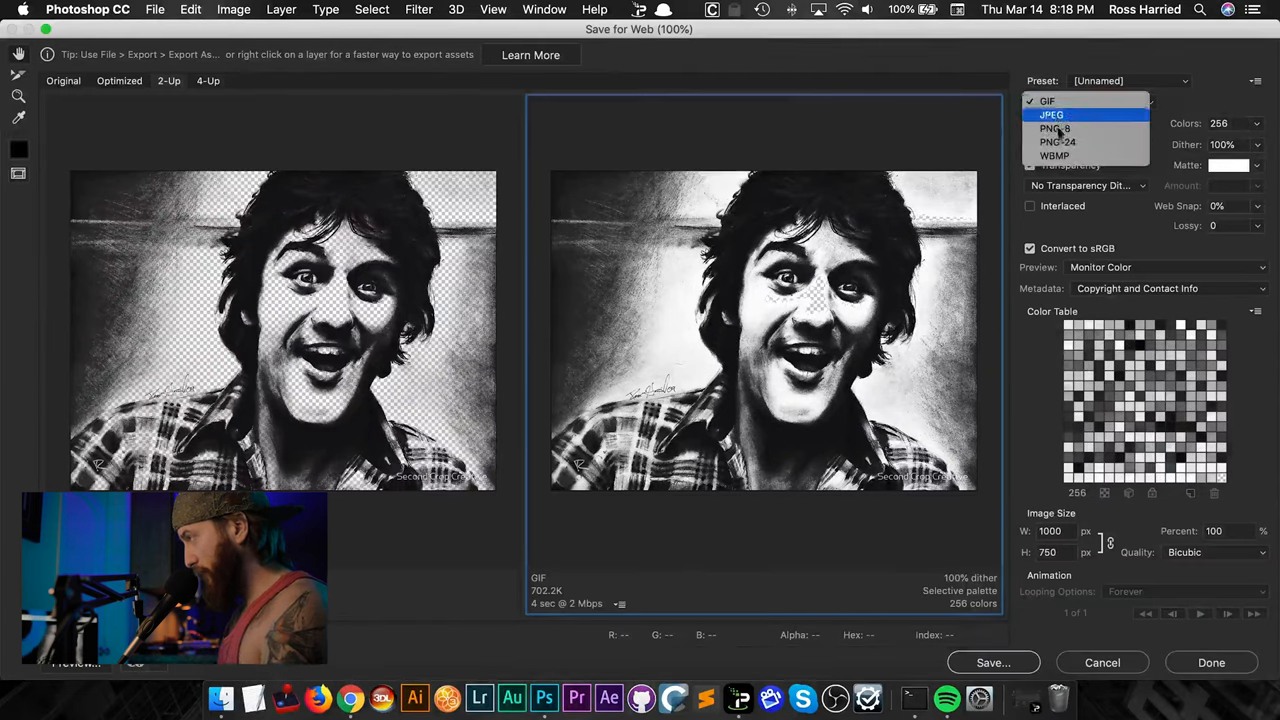
left_click(1047, 101)
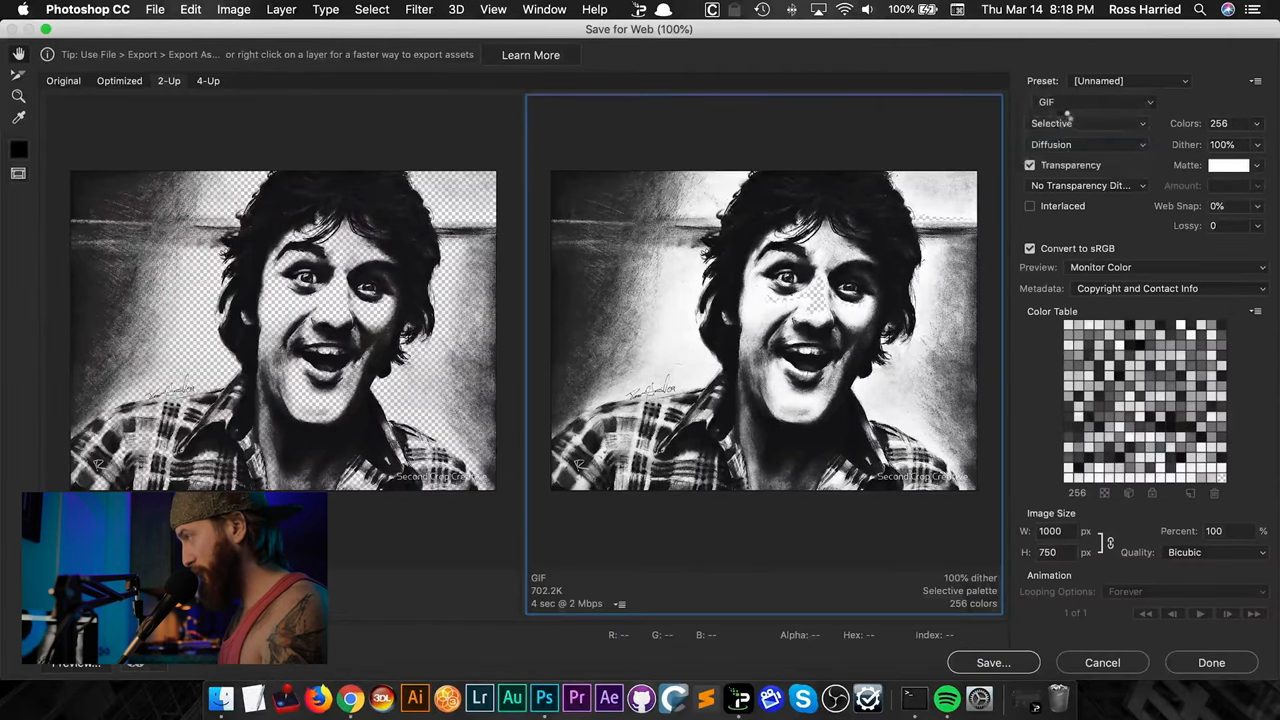
left_click(1096, 101)
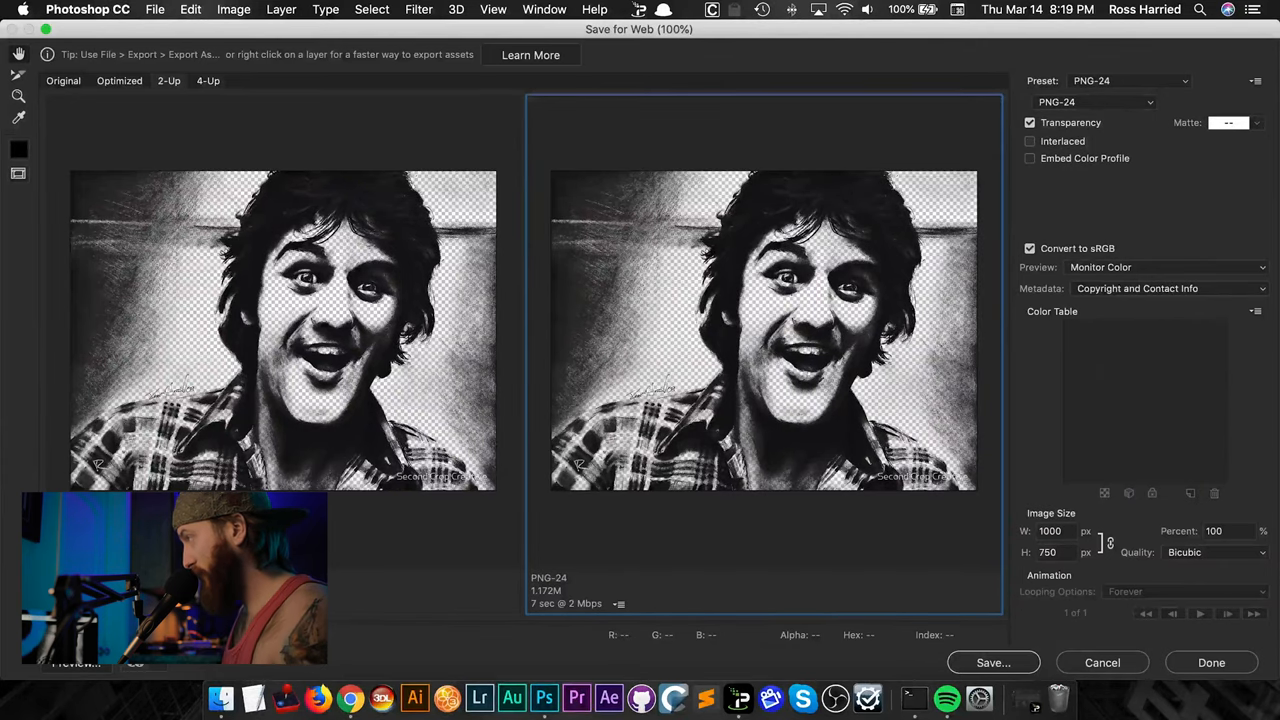
mouse_move(997, 130)
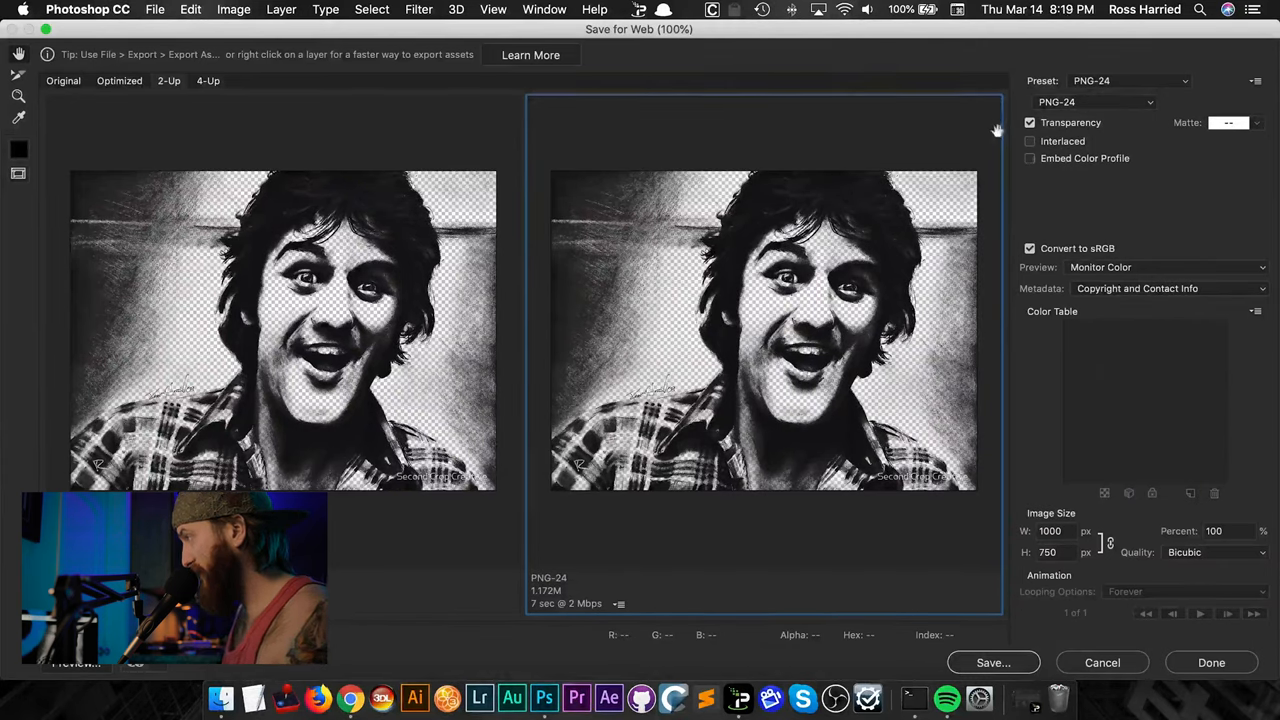